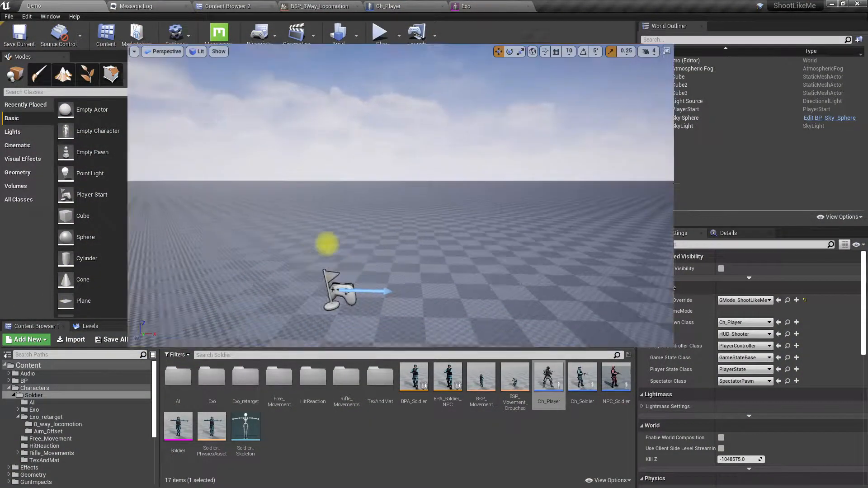
# Step: Test-play the level, stop it, and return to the BSP_8Way_Locomotion blend space
pyautogui.click(380, 31)
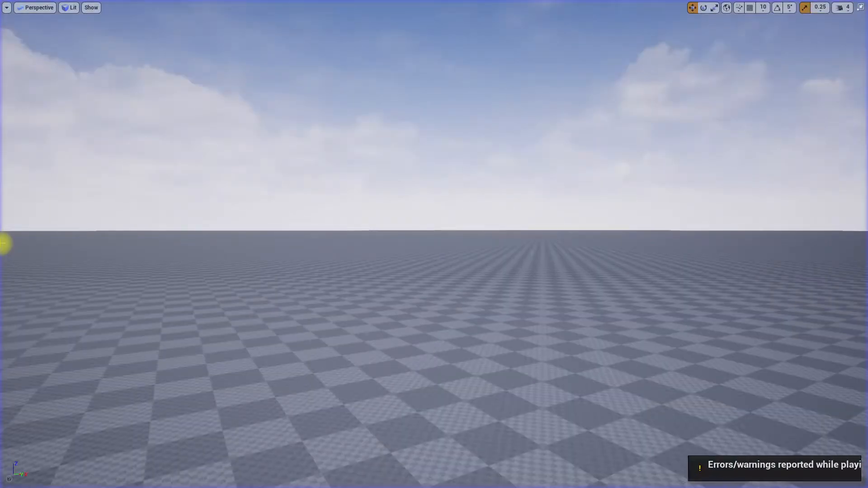
pyautogui.click(827, 474)
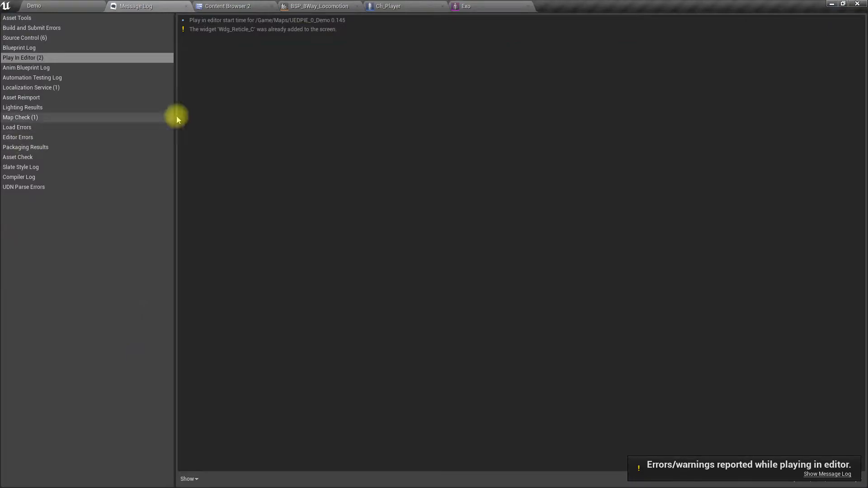
pyautogui.click(318, 6)
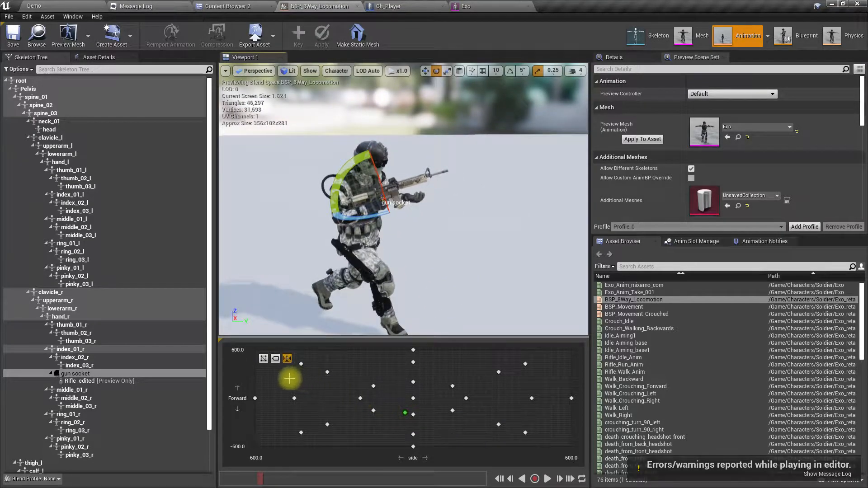
# Step: Zoom onto the rifle and sample left and right movement poses in the blend space
pyautogui.moveTo(289, 379); pyautogui.dragTo(337, 379)
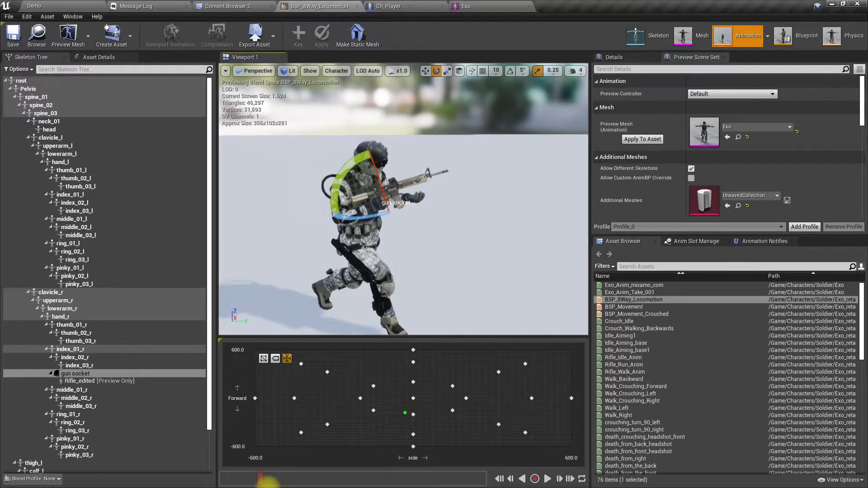
pyautogui.moveTo(275, 358)
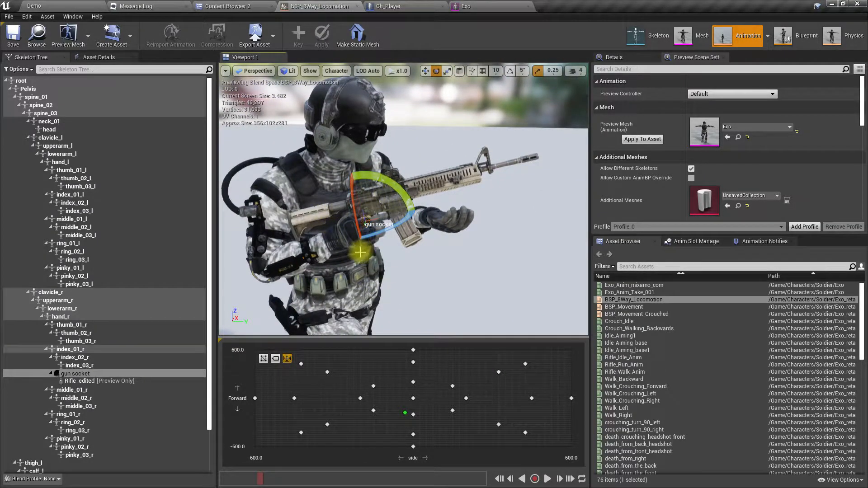
pyautogui.scroll(-3)
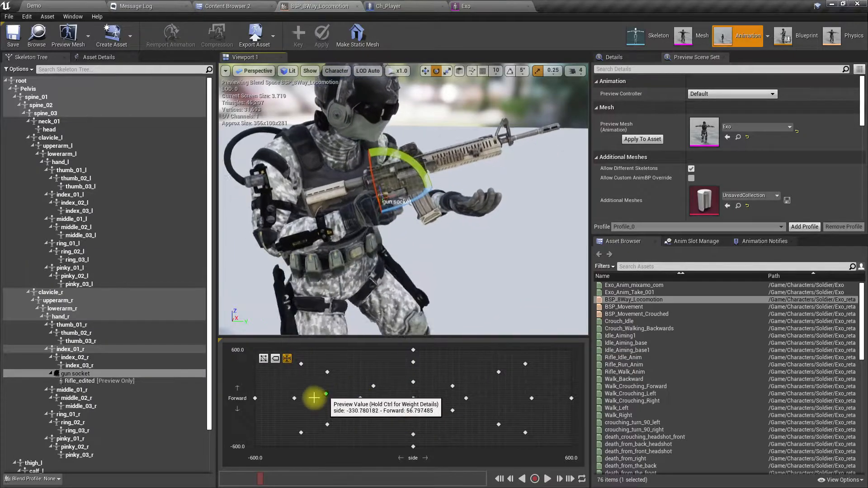
pyautogui.moveTo(313, 398); pyautogui.dragTo(462, 394)
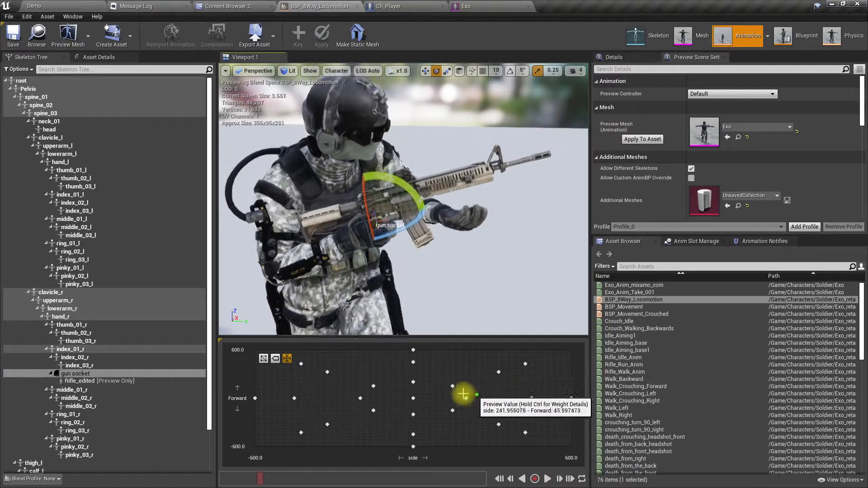
pyautogui.moveTo(463, 393); pyautogui.dragTo(414, 380)
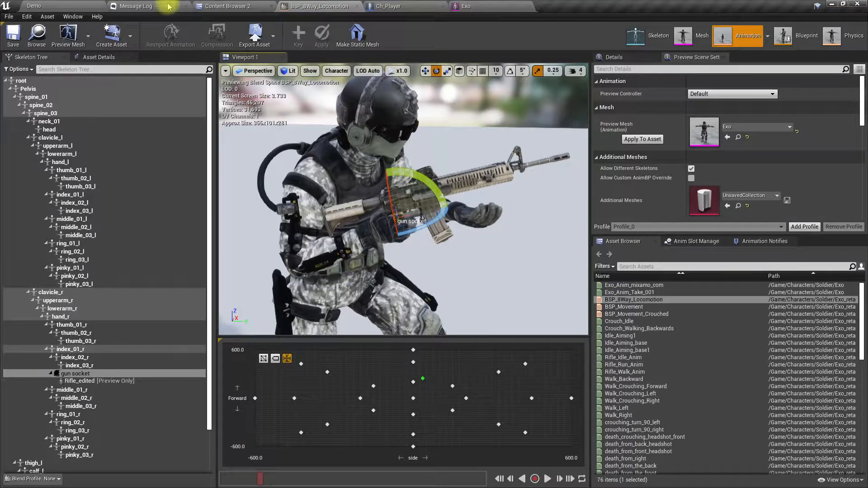
# Step: Browse the Aim_Offset folder, select AO_Center, then switch to the Ch_Player blueprint
pyautogui.click(228, 6)
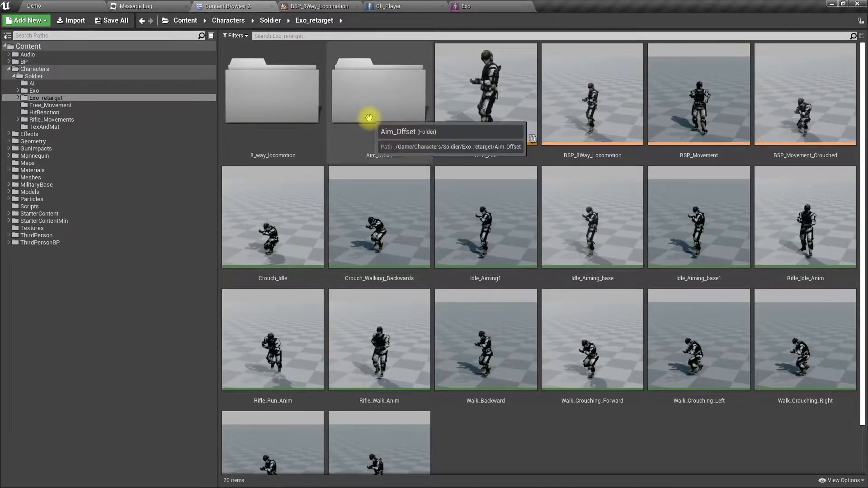
pyautogui.doubleClick(379, 93)
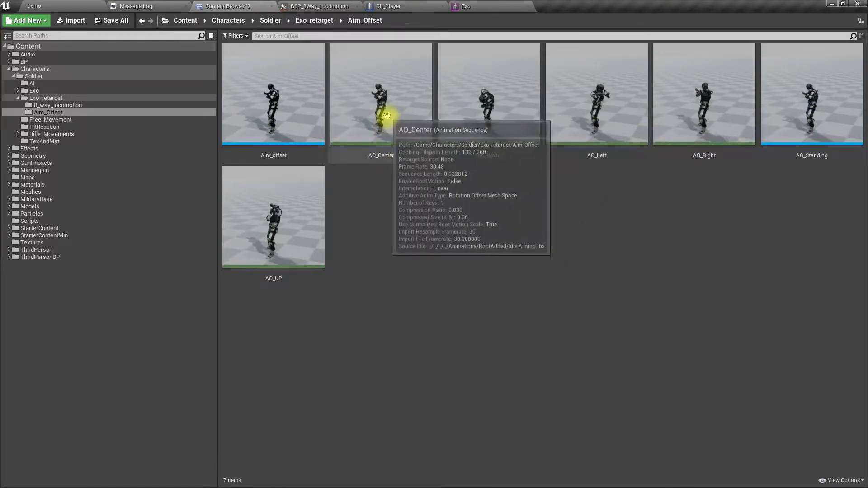
pyautogui.click(381, 94)
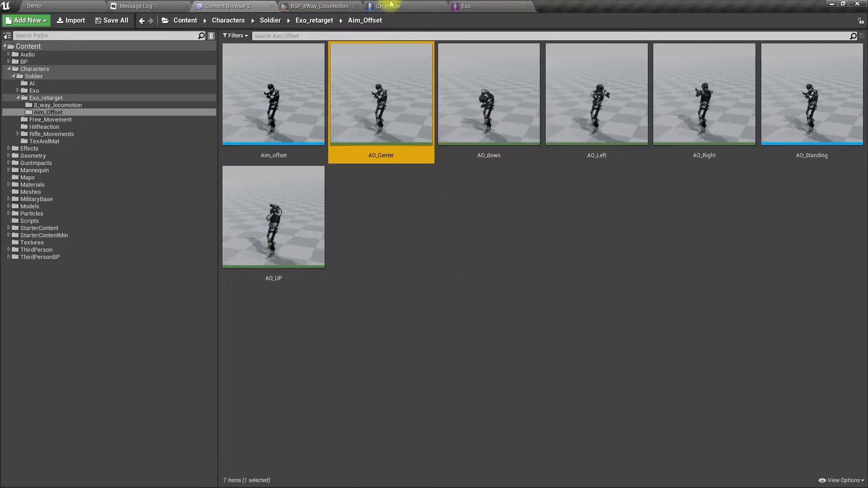
pyautogui.click(392, 6)
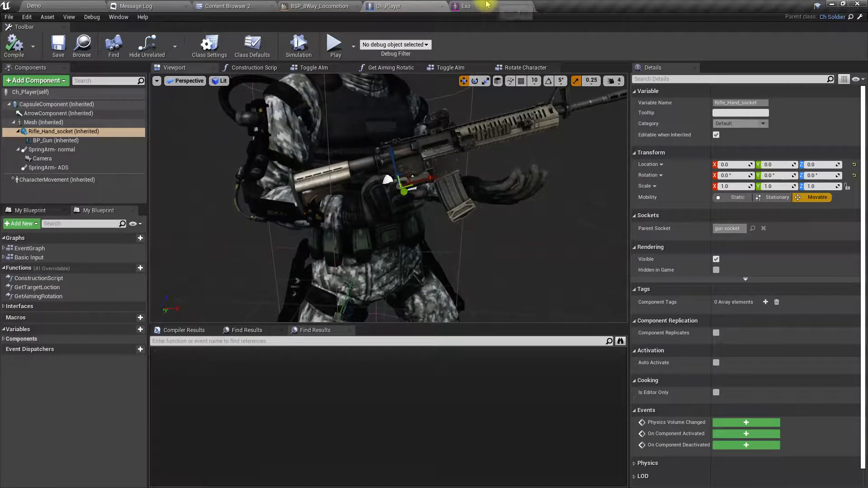
# Step: Open the Exo skeletal mesh and select the right-hand gun socket
pyautogui.click(466, 6)
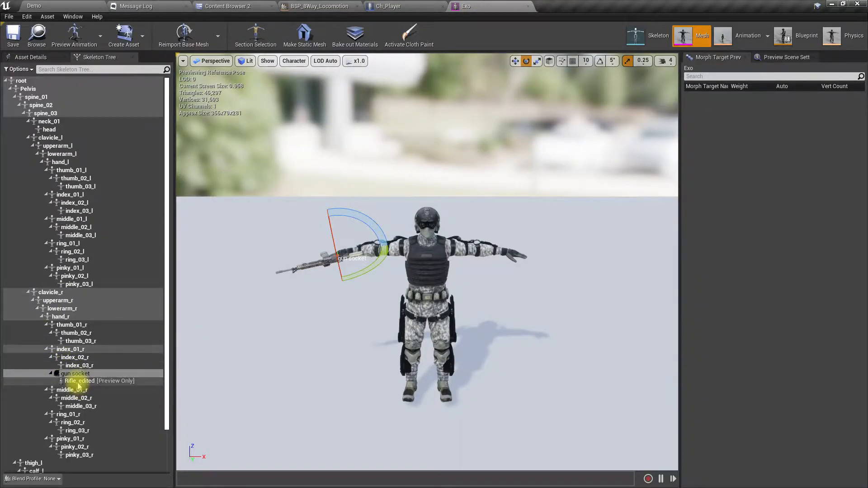
pyautogui.click(74, 373)
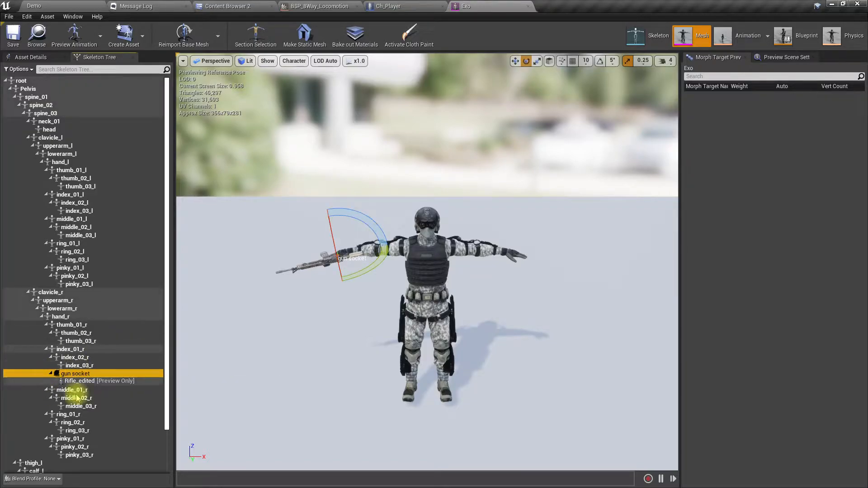
pyautogui.moveTo(255, 34)
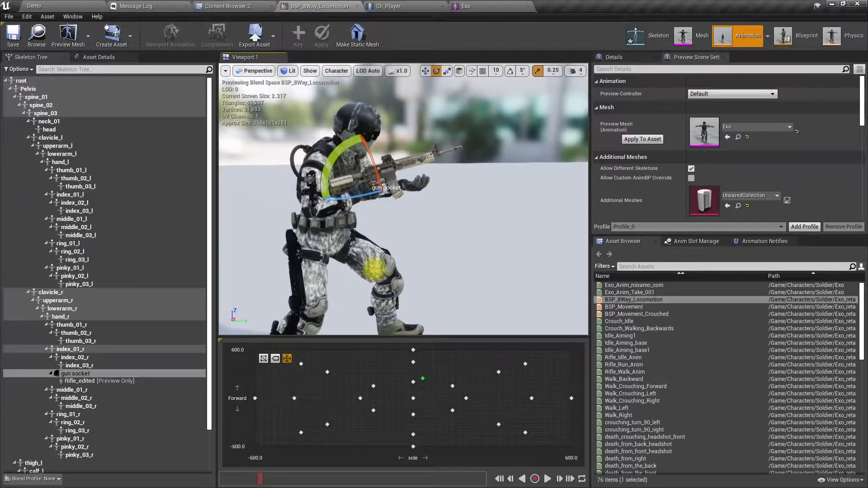
# Step: Zoom in on the rifle and rotate the gun socket to straighten it
pyautogui.scroll(-3)
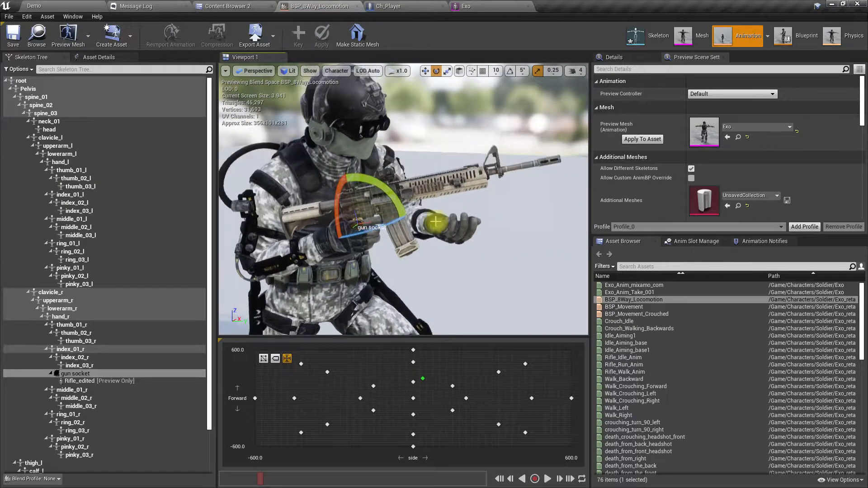
pyautogui.moveTo(436, 221); pyautogui.dragTo(425, 236)
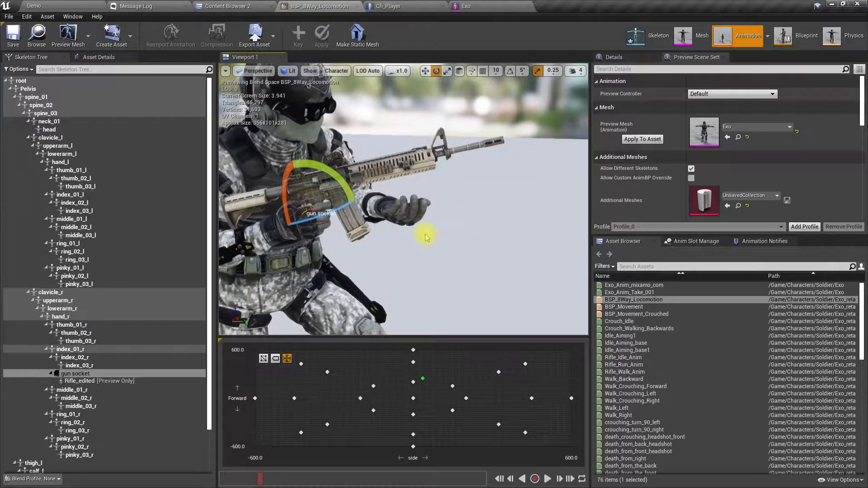
pyautogui.moveTo(427, 239); pyautogui.dragTo(368, 232)
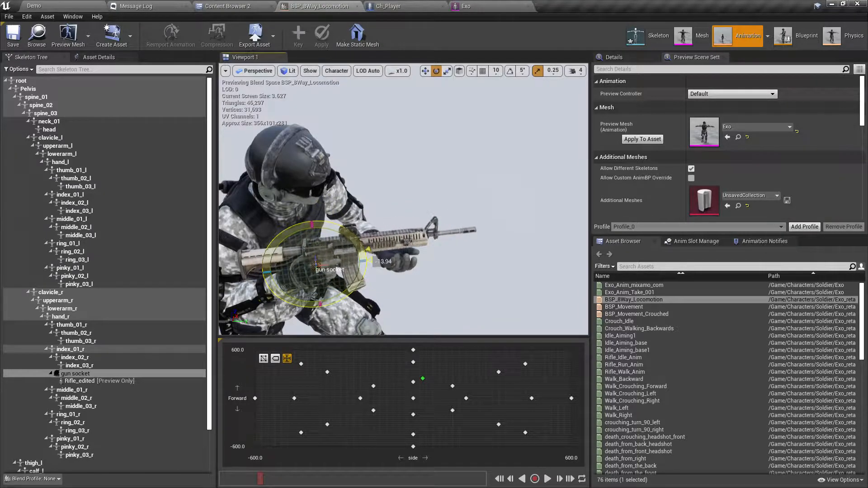
pyautogui.moveTo(310, 227); pyautogui.dragTo(360, 238)
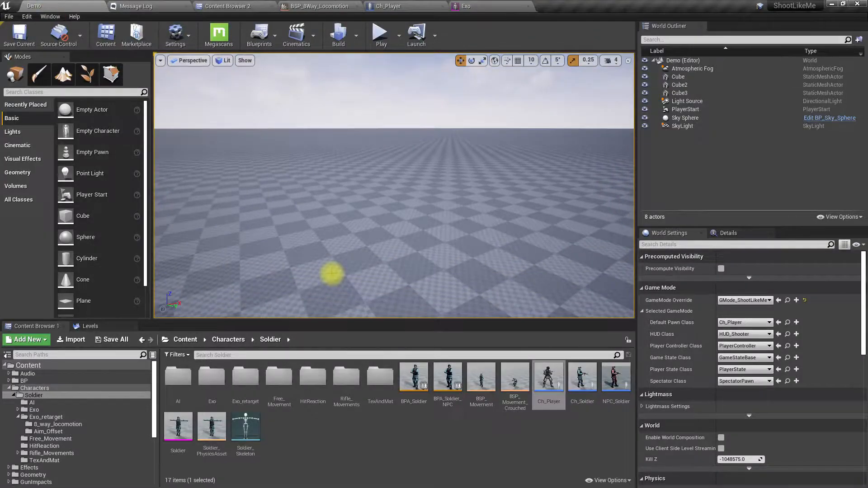
# Step: Test-play the rifle grip, then return to the BSP_8Way_Locomotion blend space
pyautogui.click(380, 32)
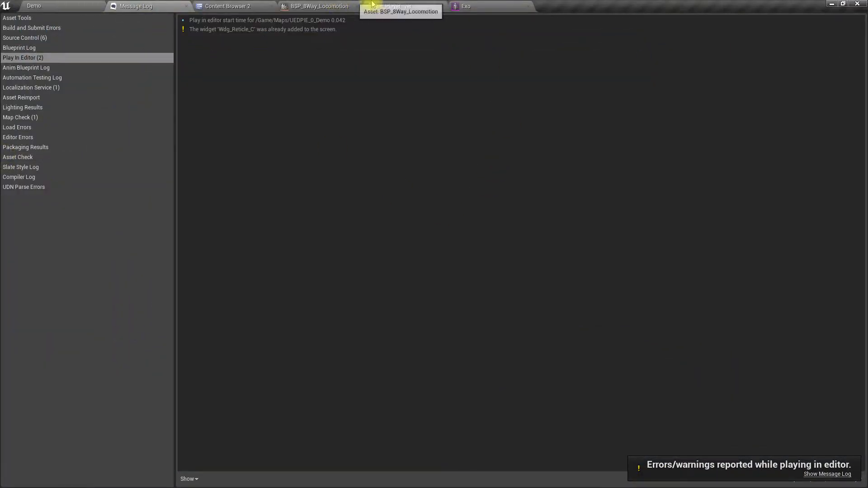
pyautogui.click(401, 6)
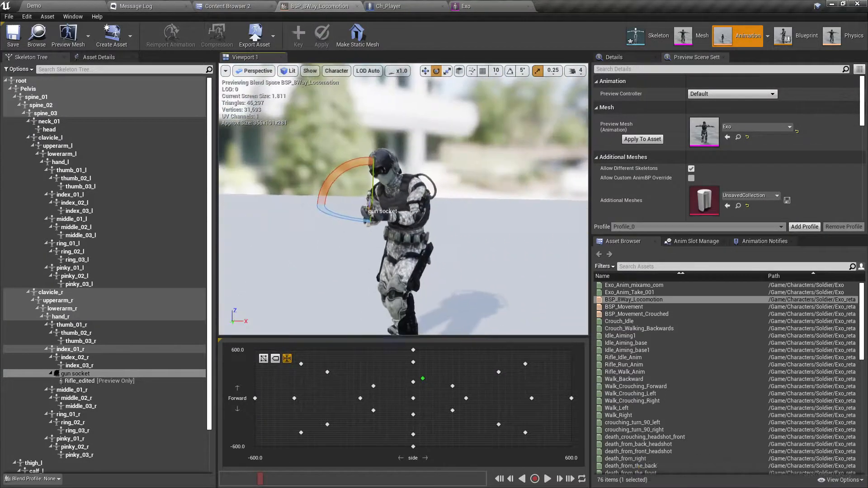
# Step: Switch back to the Demo level tab
pyautogui.click(575, 70)
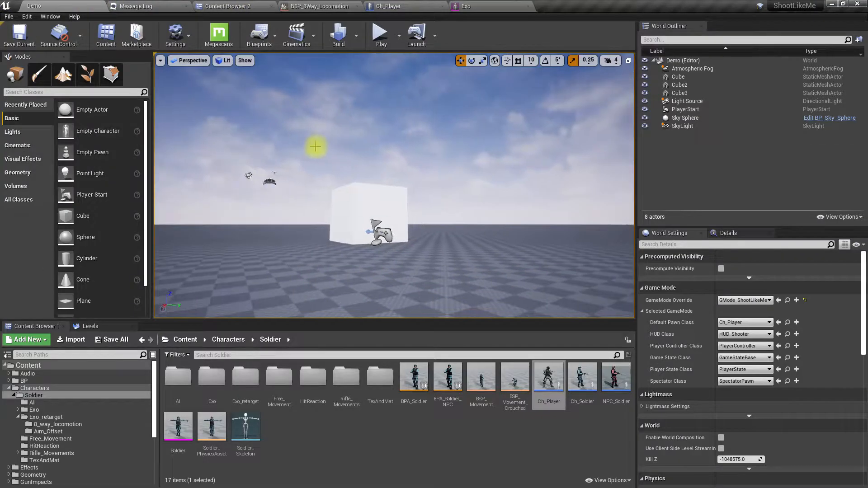
# Step: Test-play the level, then select AO_Center in Content Browser 2's Aim_Offset folder
pyautogui.click(379, 31)
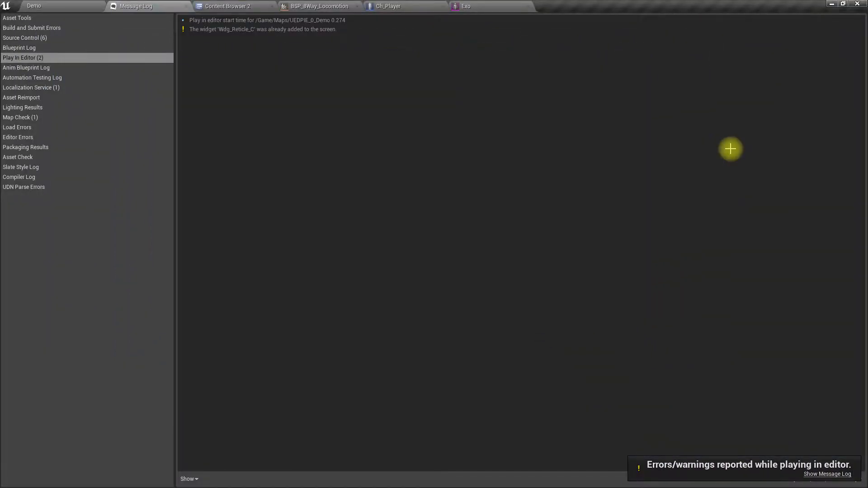
pyautogui.click(227, 6)
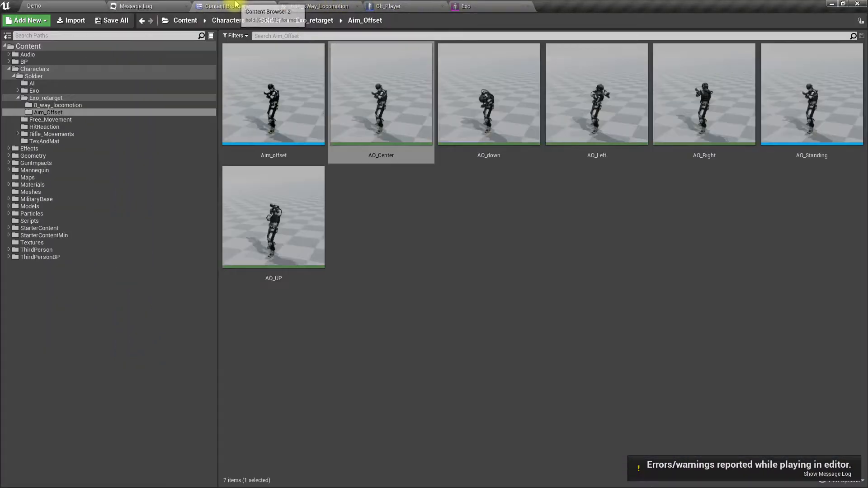
pyautogui.click(380, 94)
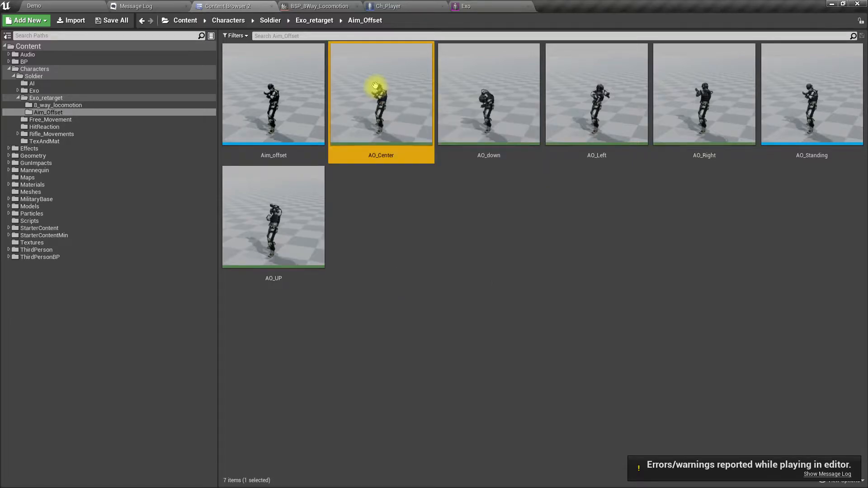
# Step: Open AO_Center to inspect the rifle pose, then return to the Demo level
pyautogui.doubleClick(381, 94)
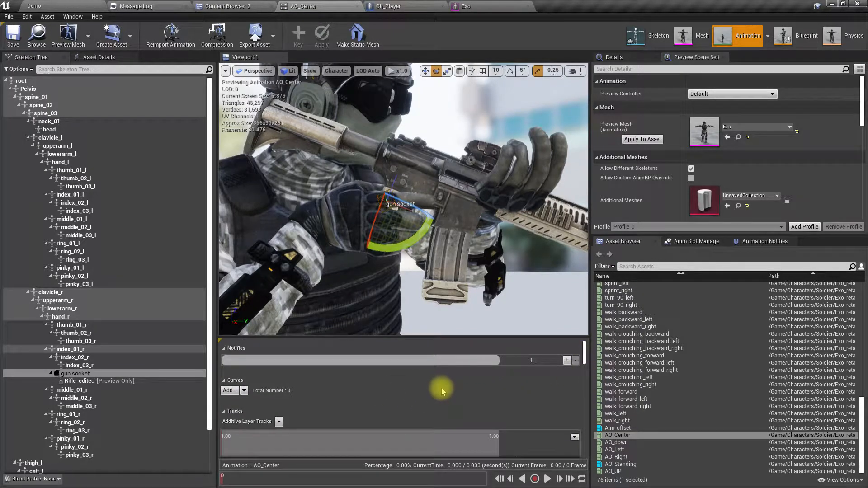
pyautogui.moveTo(584, 353)
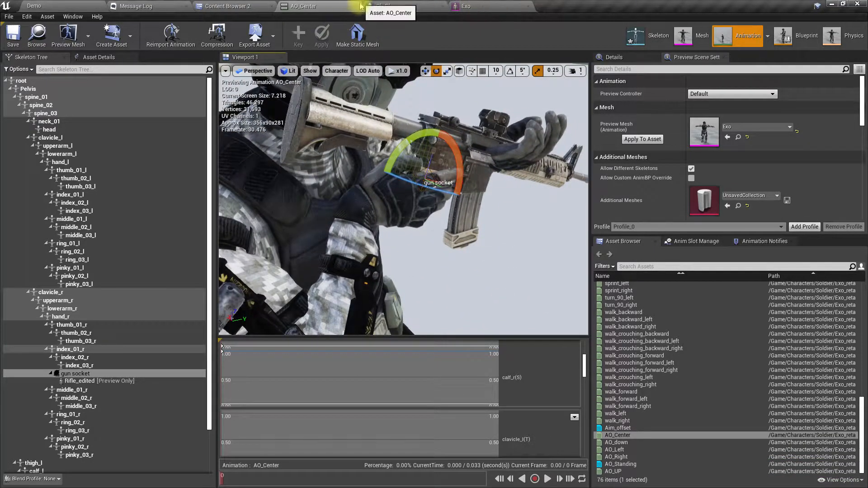
pyautogui.click(227, 6)
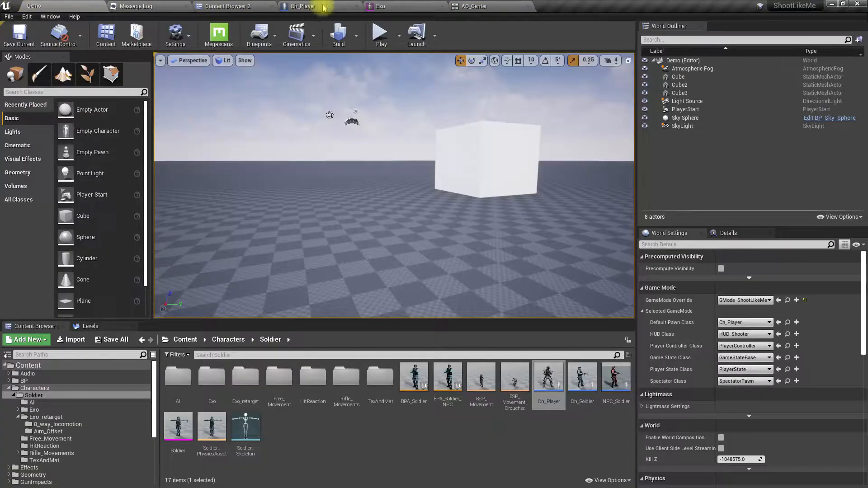
# Step: Check the Play In Editor warnings, then return to Content Browser 2's Aim_Offset assets
pyautogui.click(381, 31)
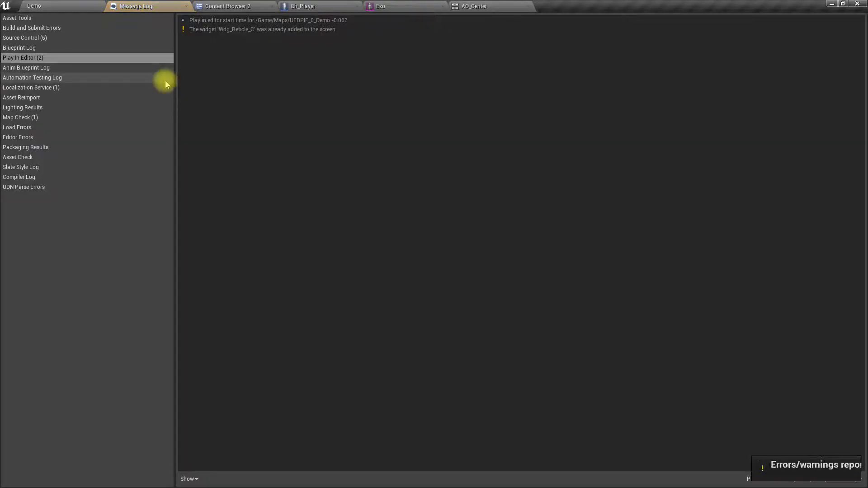
pyautogui.click(227, 6)
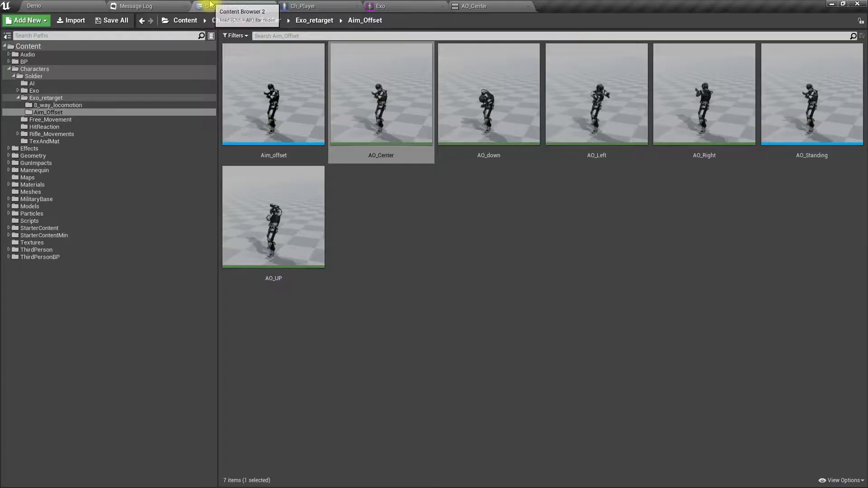
# Step: Browse into the Exo_retarget folder and open the BSP_8Way_Locomotion blend space
pyautogui.click(58, 105)
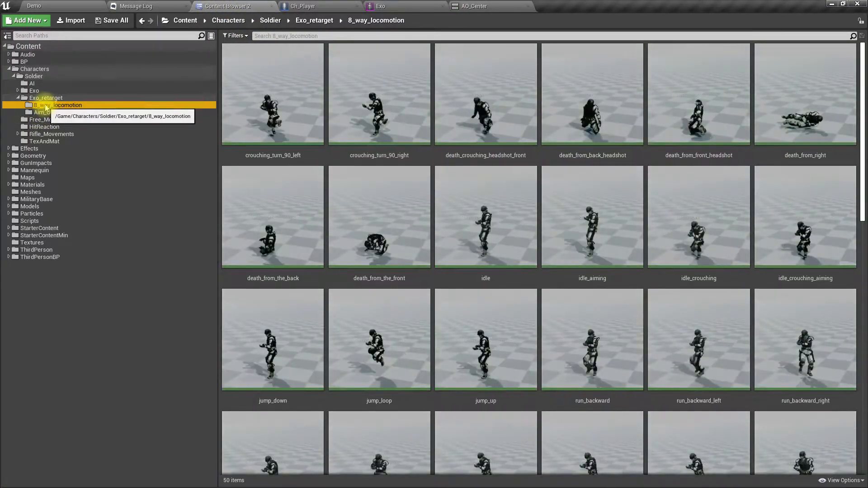
pyautogui.click(46, 98)
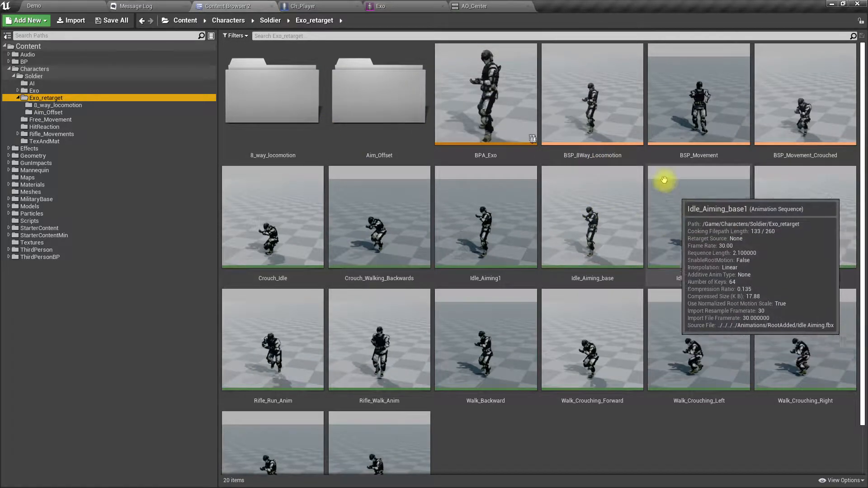
pyautogui.doubleClick(591, 93)
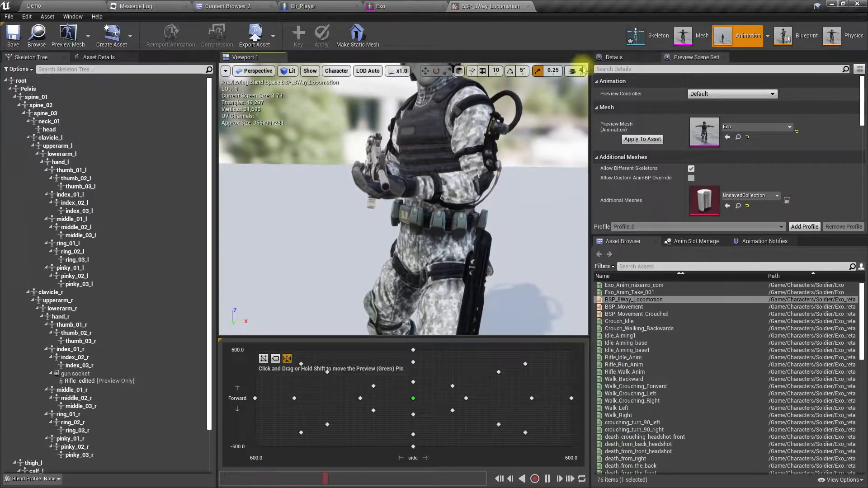
# Step: Select the gun socket and preview the 8-way blend at full backward movement
pyautogui.click(576, 71)
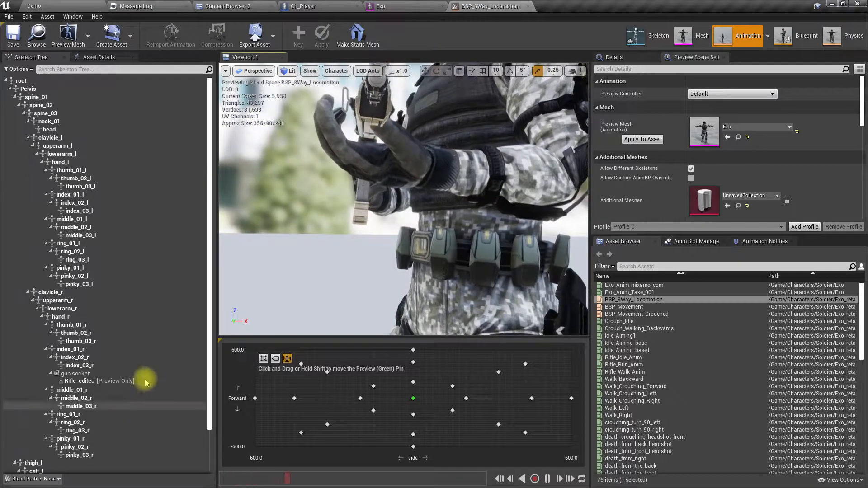
pyautogui.click(75, 373)
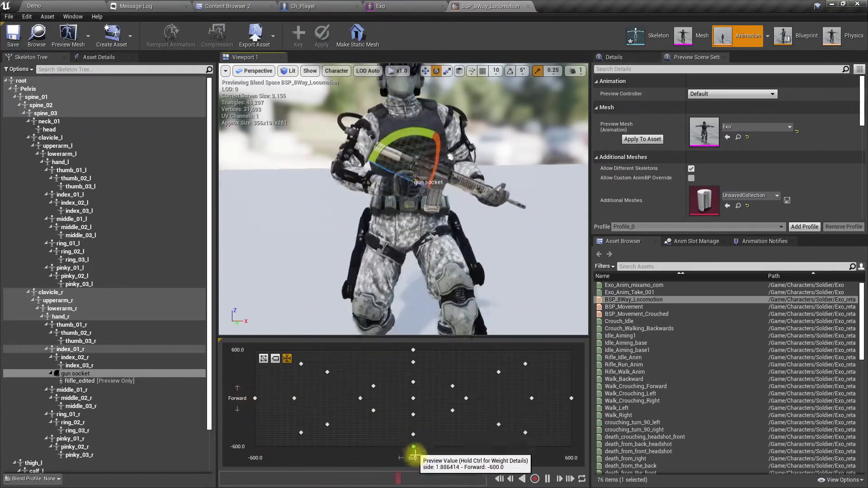
pyautogui.moveTo(412, 445); pyautogui.dragTo(399, 356)
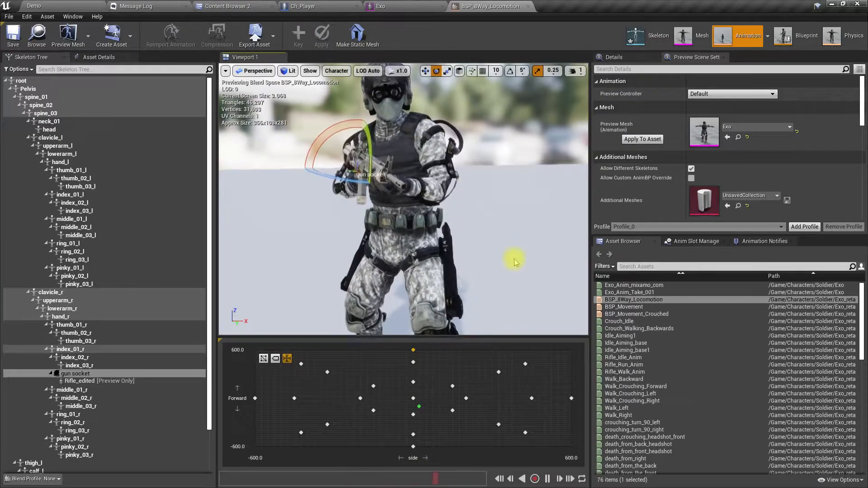
pyautogui.moveTo(619, 321)
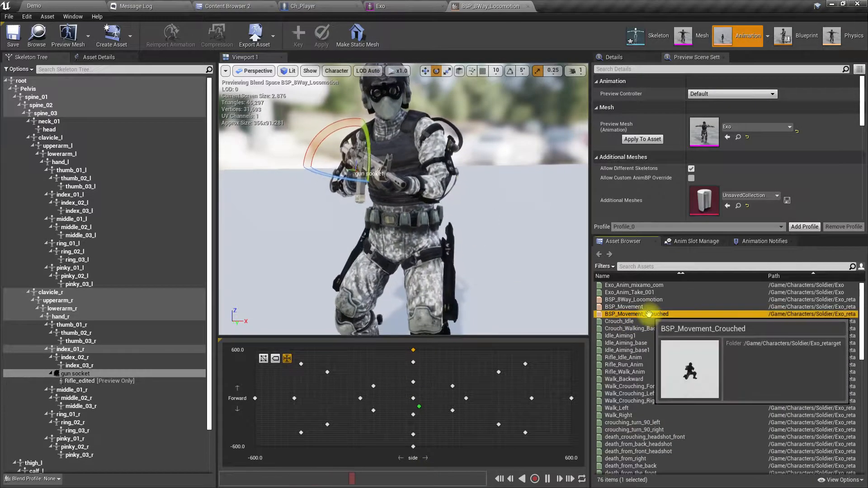
# Step: Open BSP_Movement_Crouched, select the gun socket, and preview slight forward crouched movement
pyautogui.doubleClick(636, 313)
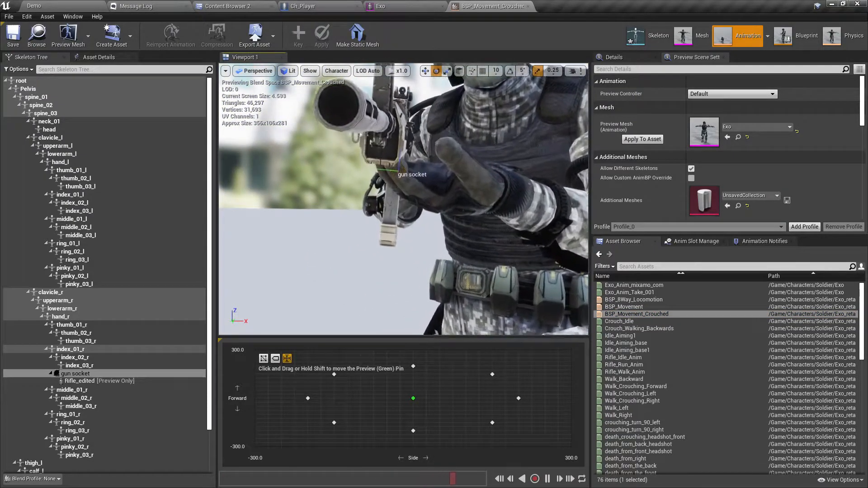
pyautogui.click(413, 422)
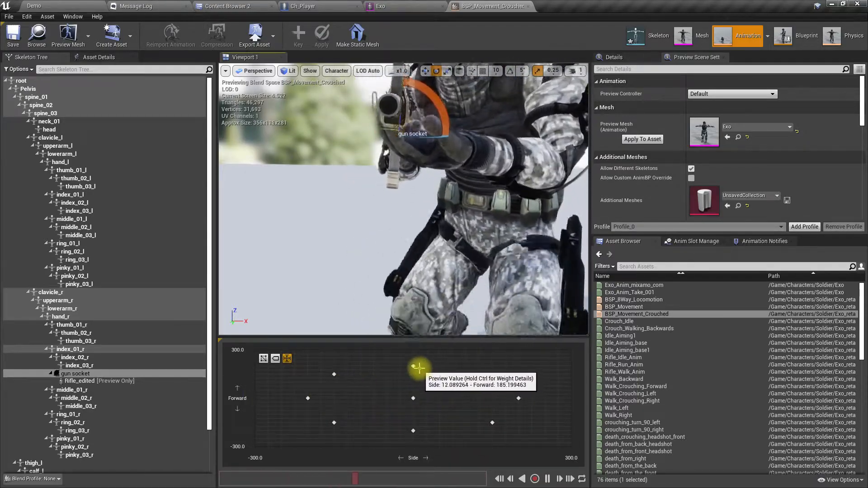
pyautogui.moveTo(418, 368); pyautogui.dragTo(409, 437)
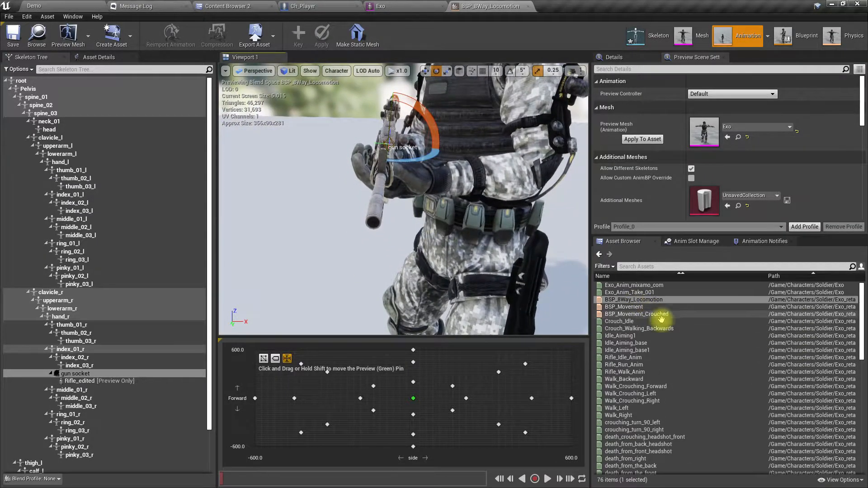
# Step: Reopen BSP_Movement_Crouched, then switch back to the AO_Center pose
pyautogui.doubleClick(637, 313)
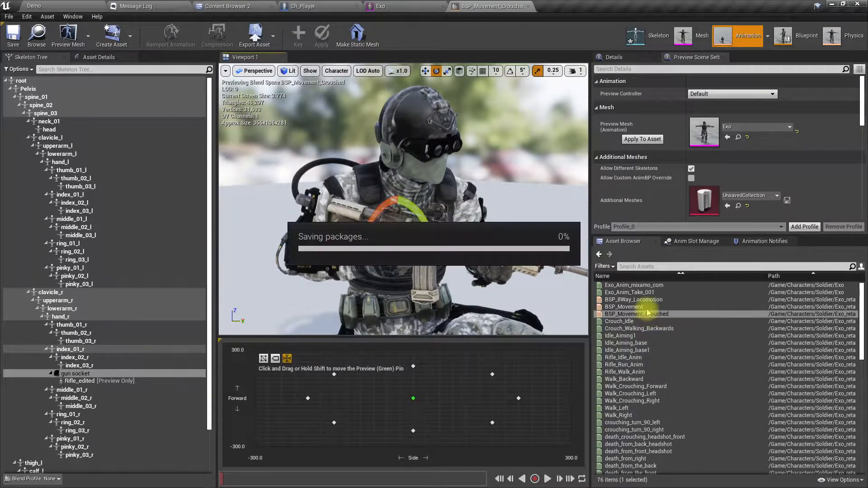
pyautogui.click(227, 6)
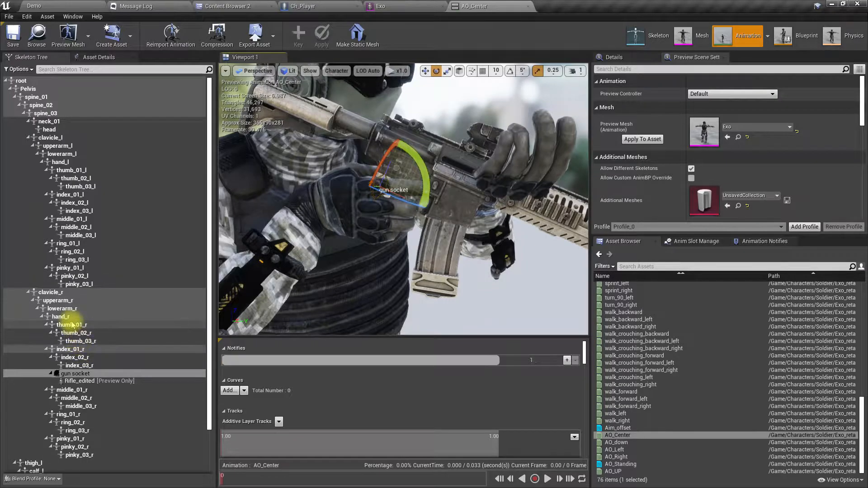
# Step: Inspect the hand_r and right thumb base bones in AO_Center, reselecting hand_r for rotation
pyautogui.click(61, 316)
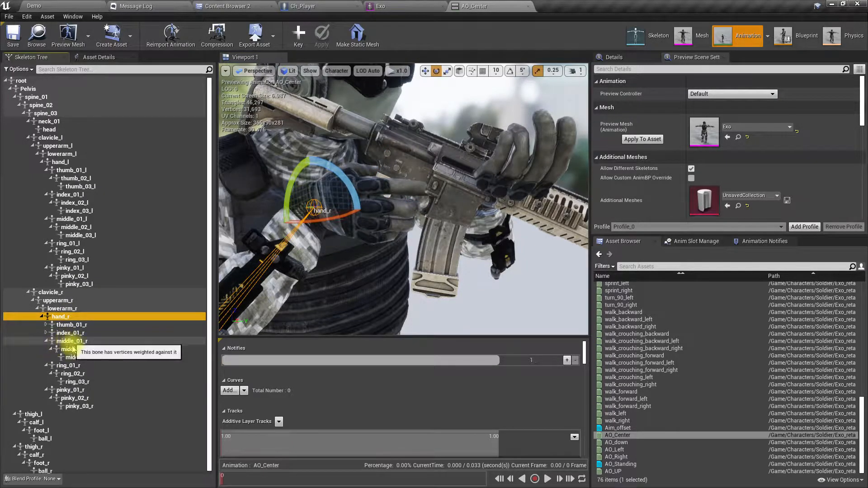
pyautogui.moveTo(45, 321)
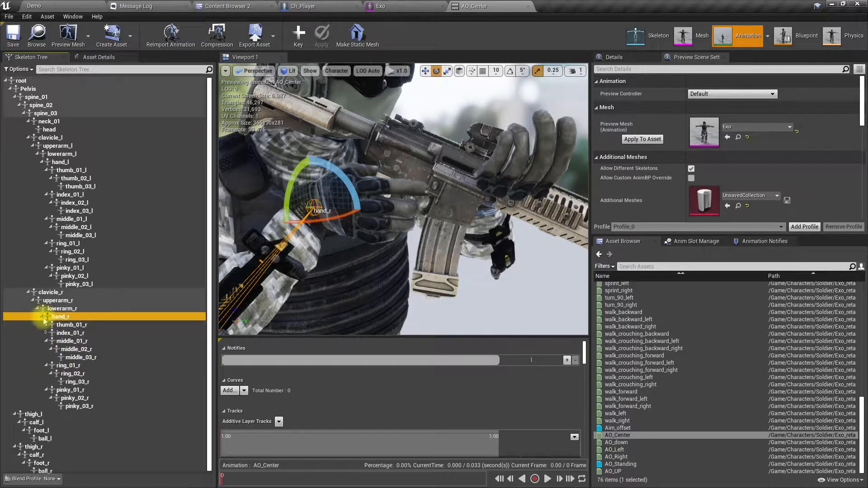
pyautogui.moveTo(47, 326)
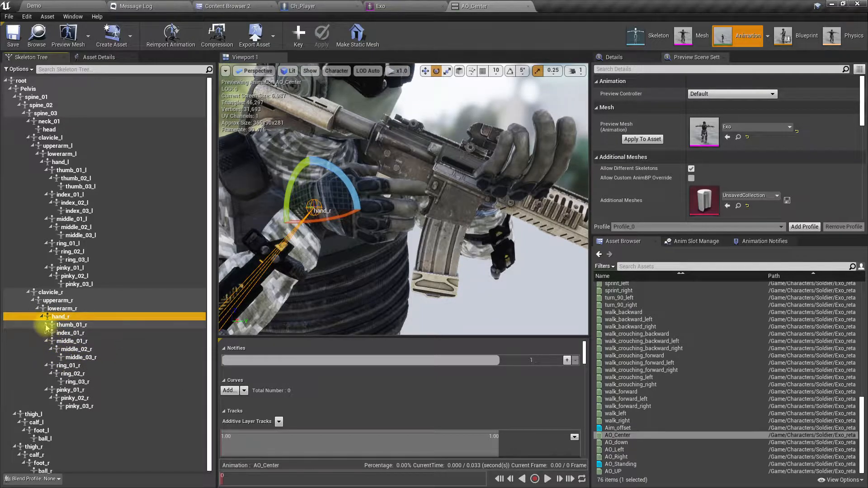
pyautogui.click(47, 333)
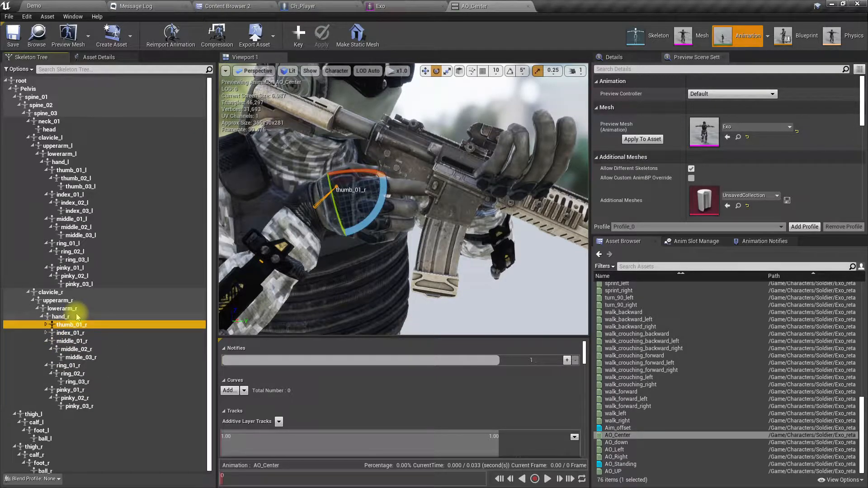
pyautogui.moveTo(122, 325)
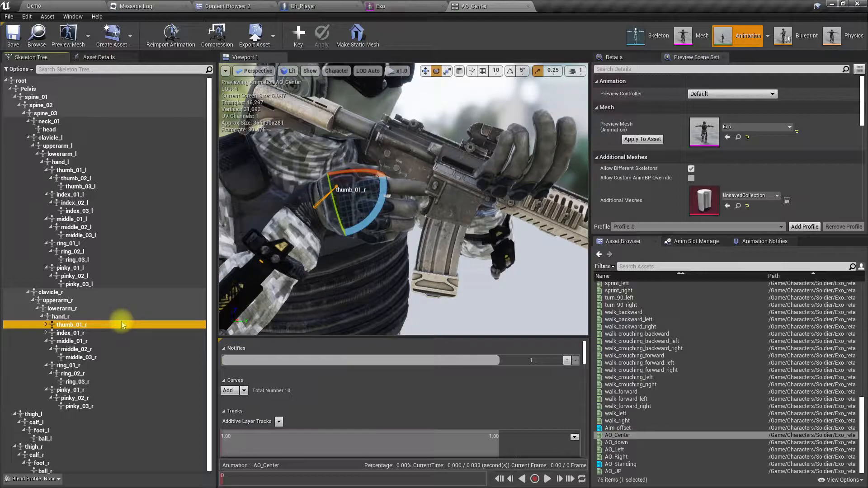
pyautogui.moveTo(71, 324)
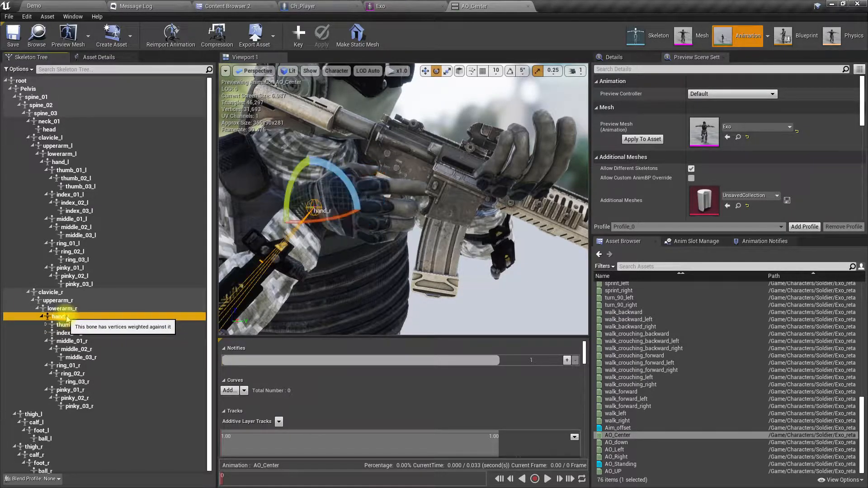
pyautogui.click(60, 316)
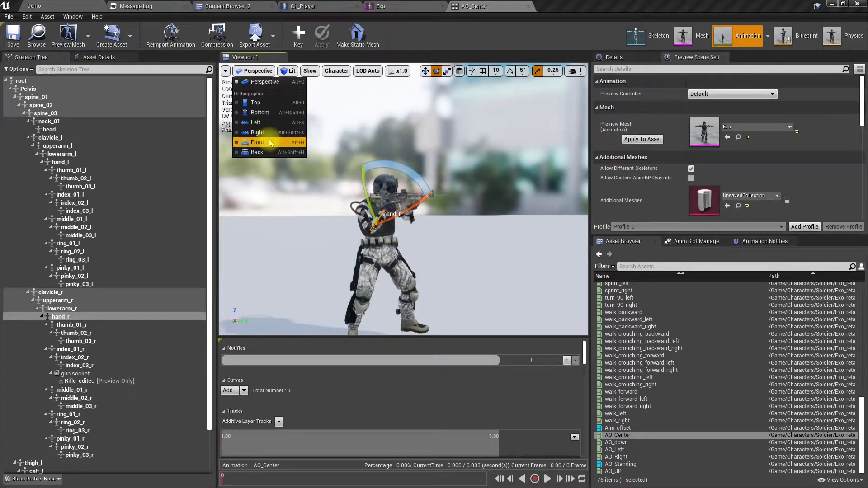
# Step: Switch the AO_Center preview to Front view and select another right-arm bone
pyautogui.click(257, 141)
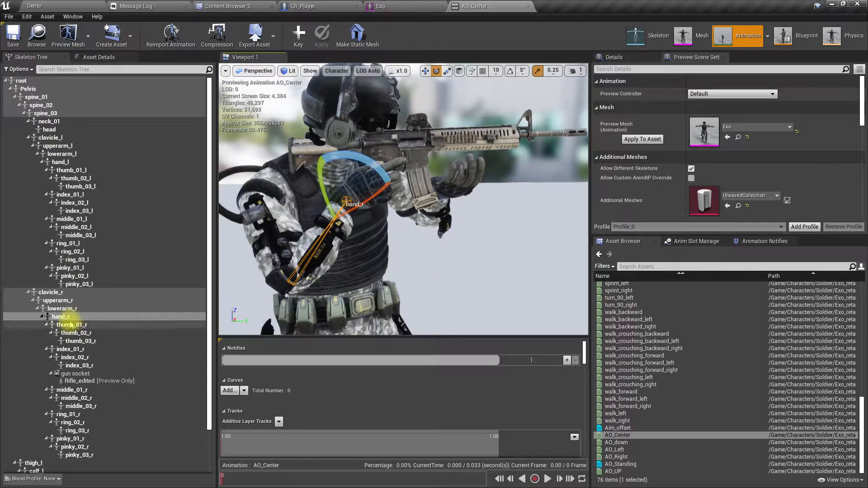
pyautogui.click(63, 308)
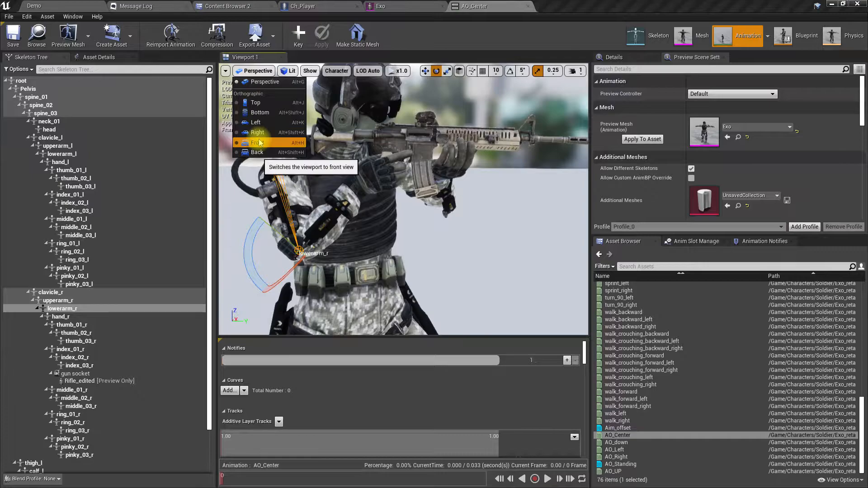
# Step: Change the preview direction, select lowerarm_r for adjustment, then return to the Demo level
pyautogui.click(257, 142)
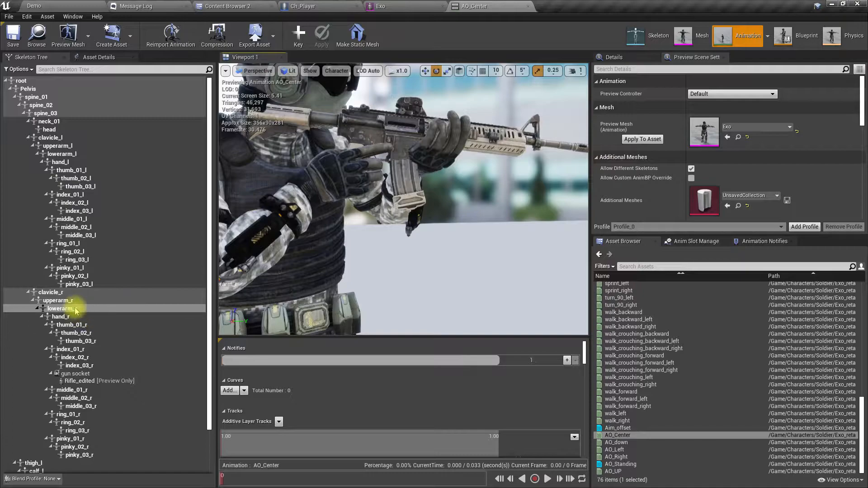
pyautogui.click(62, 316)
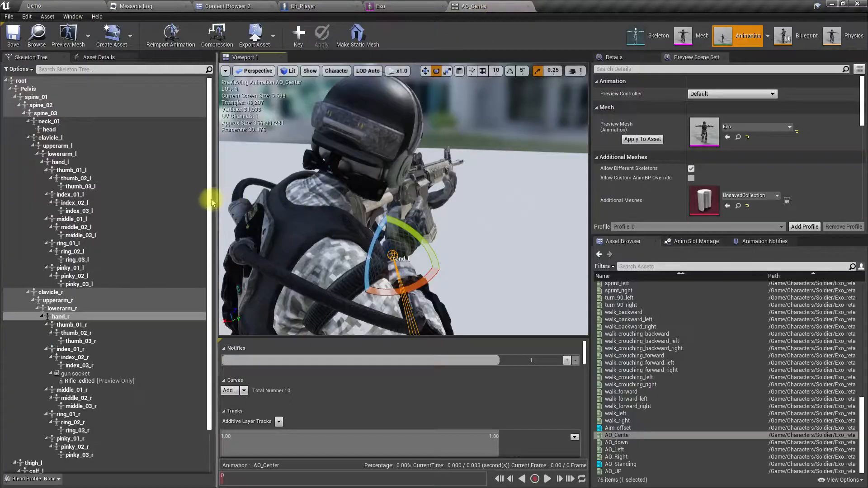
pyautogui.click(321, 35)
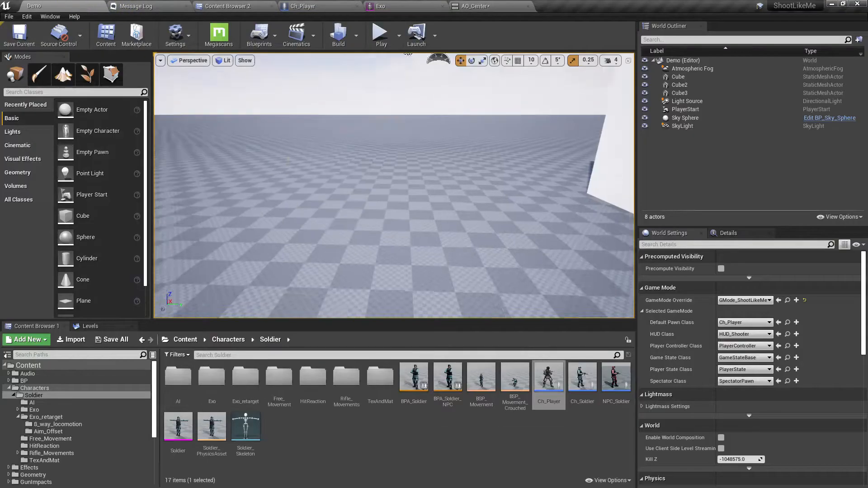
# Step: Play the Demo level to test the rifle, revisit AO_Center, then reopen Demo
pyautogui.click(380, 34)
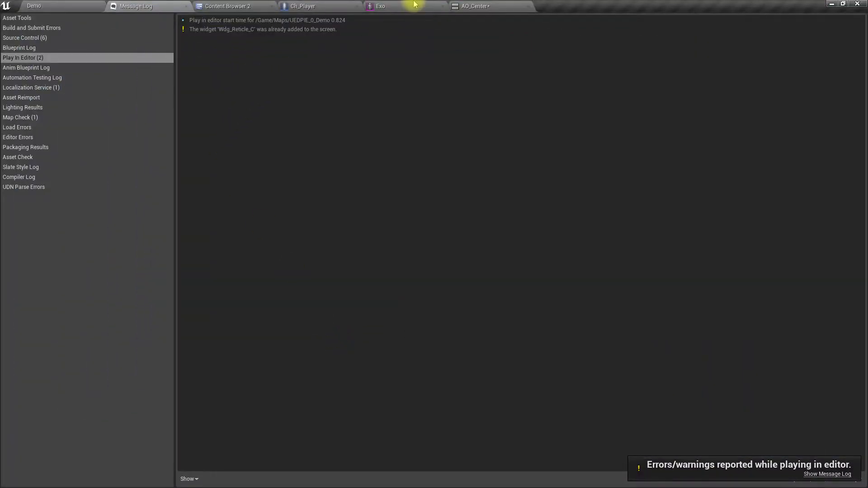
pyautogui.click(473, 5)
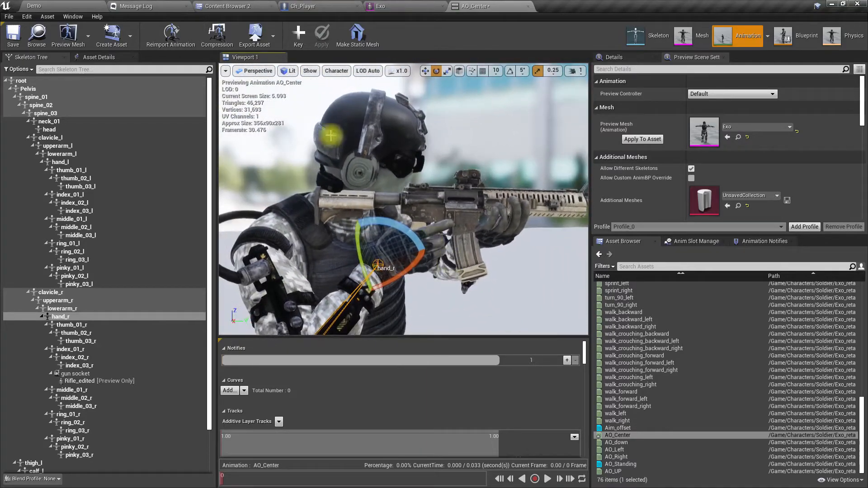
pyautogui.click(33, 5)
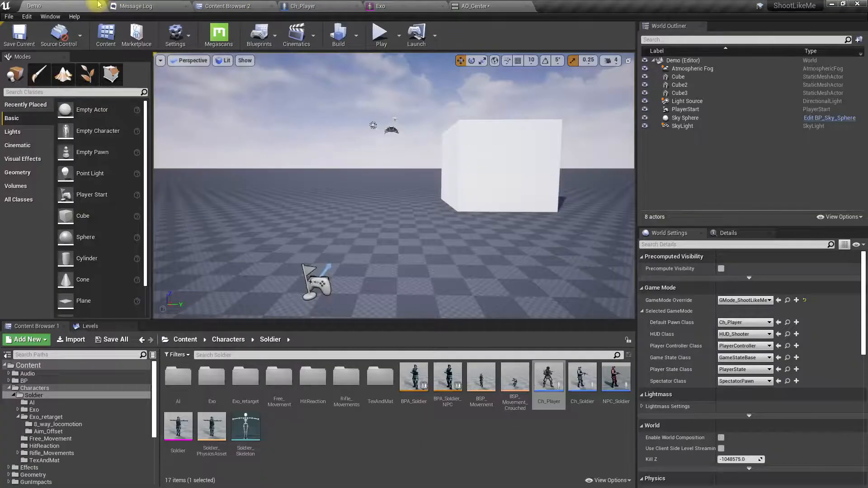
# Step: Play the level again to test aiming, then open the AO_UP aim pose
pyautogui.click(381, 32)
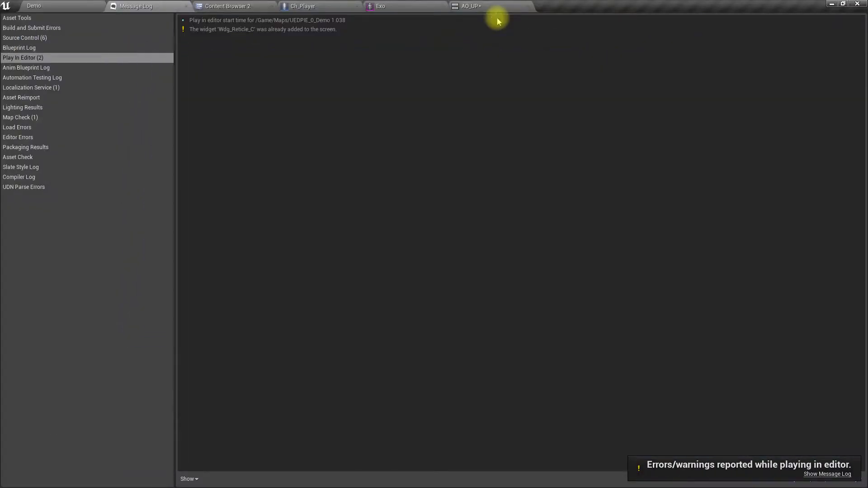
pyautogui.click(474, 5)
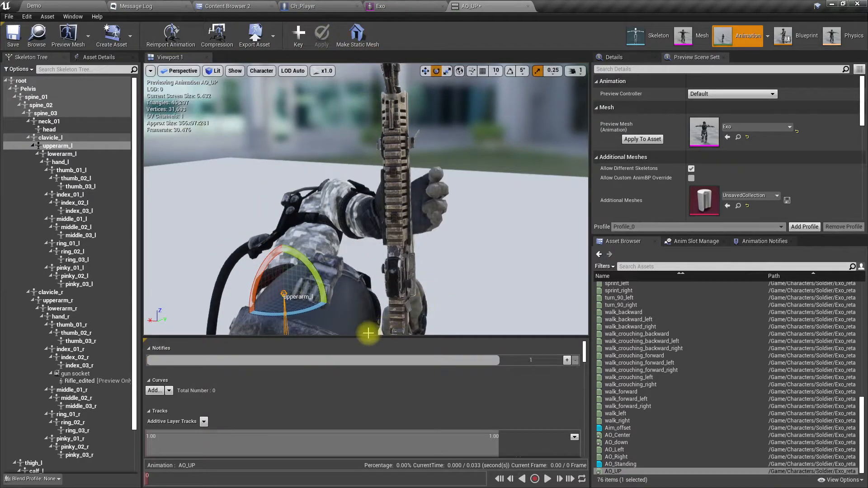
# Step: Rotate upperarm_l in the AO_UP pose with two gizmo drags to straighten the rifle
pyautogui.moveTo(368, 333); pyautogui.dragTo(313, 272)
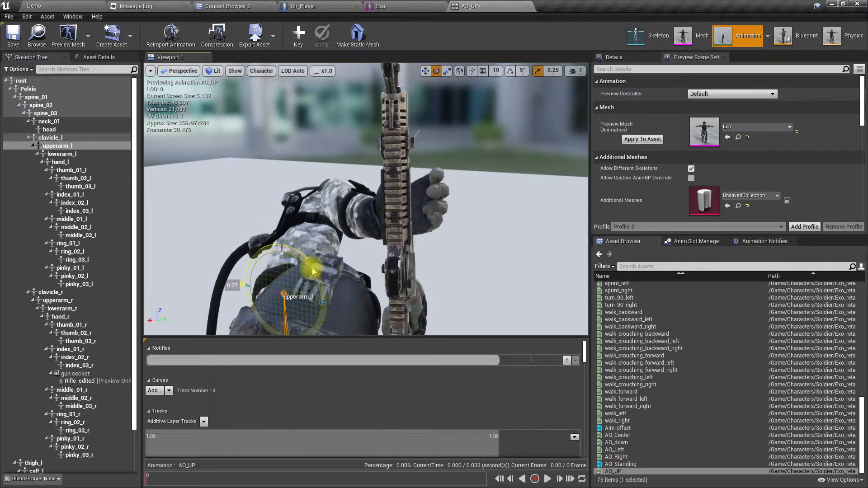
pyautogui.moveTo(313, 271); pyautogui.dragTo(346, 259)
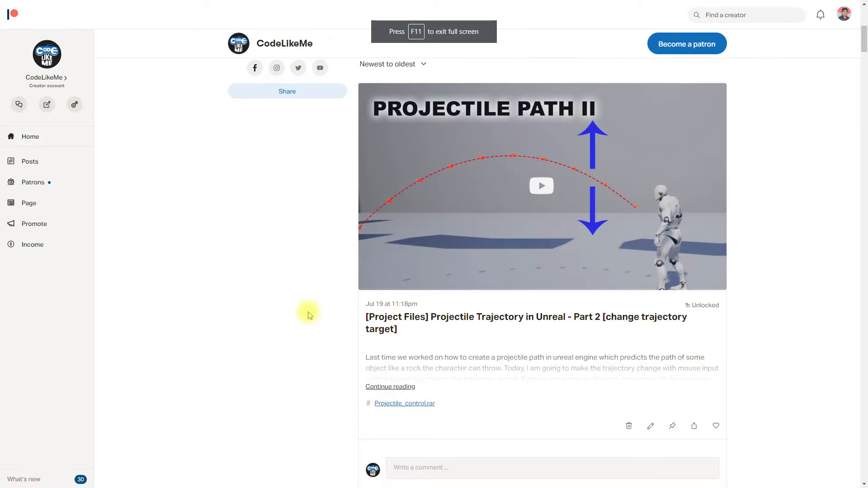
# Step: Scroll past the Patreon creator page posts and open Patrons > Relationship manager
pyautogui.scroll(-3)
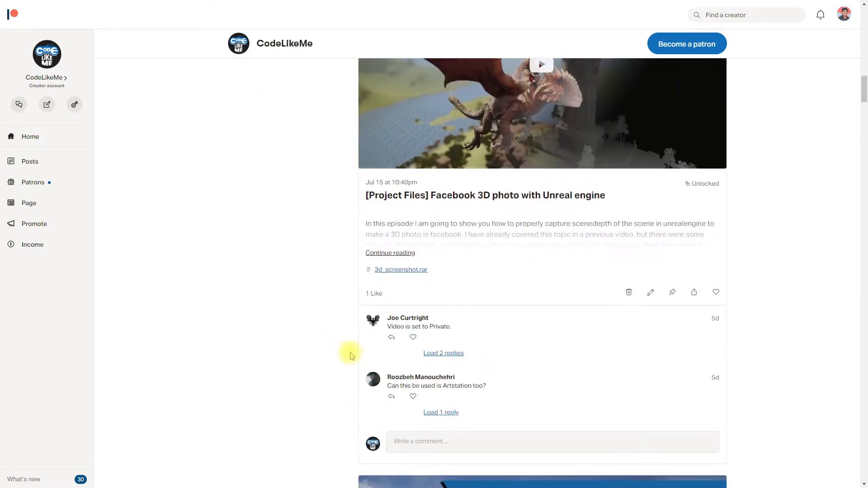
pyautogui.scroll(-3)
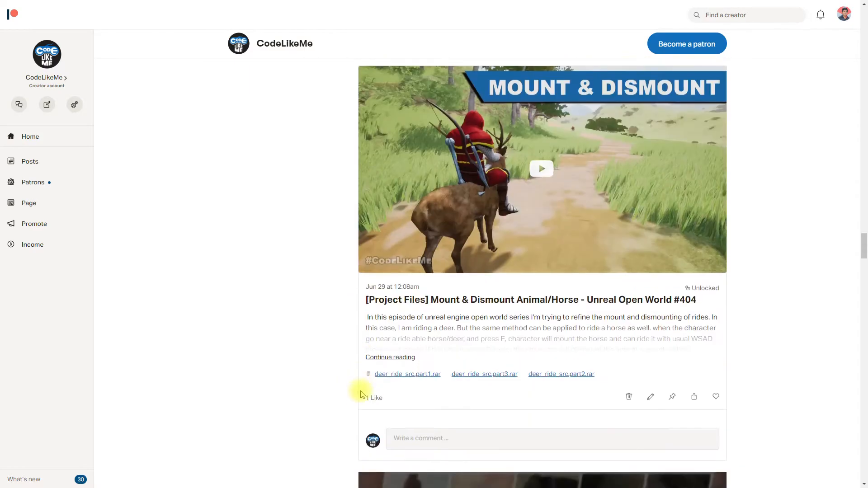
pyautogui.scroll(-3)
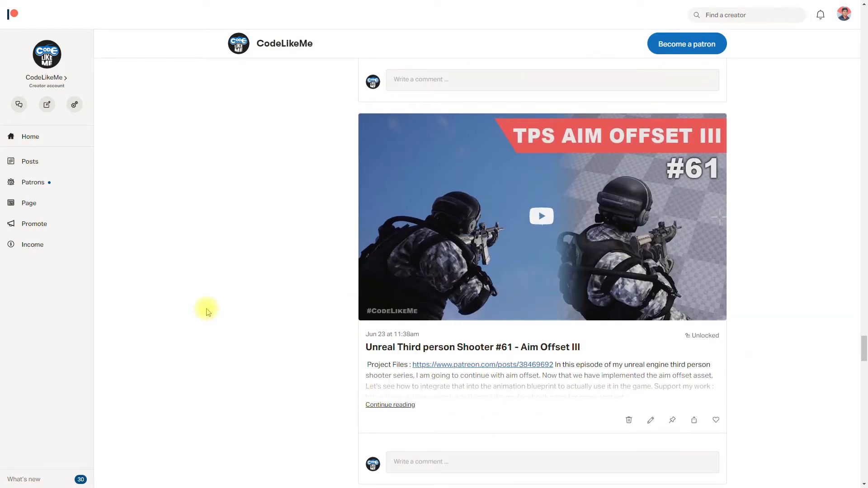
pyautogui.click(33, 182)
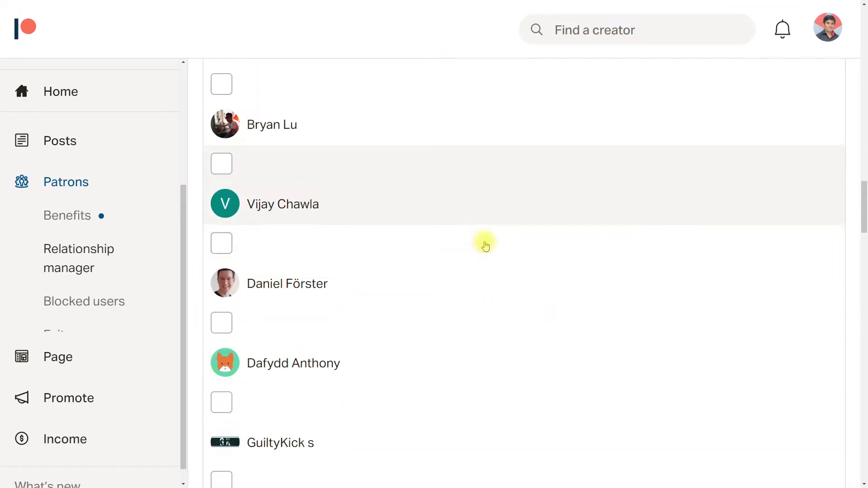
# Step: Scroll down through the active patron names in the Relationship manager
pyautogui.scroll(-3)
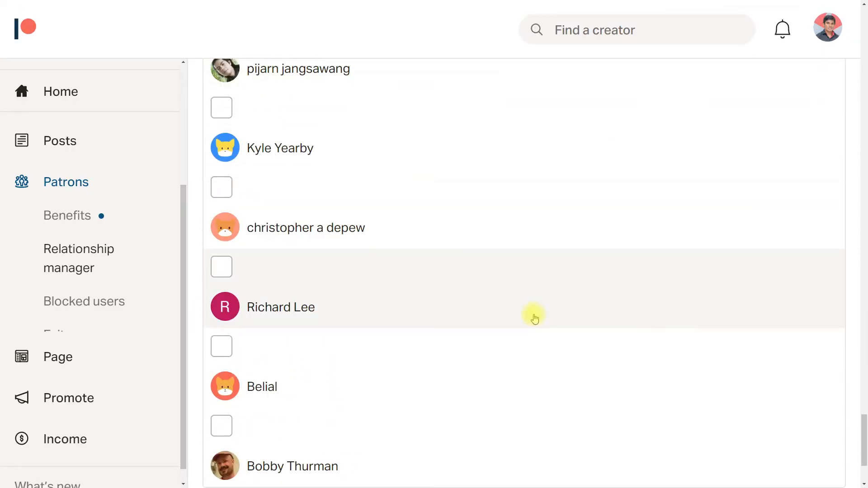
pyautogui.scroll(-3)
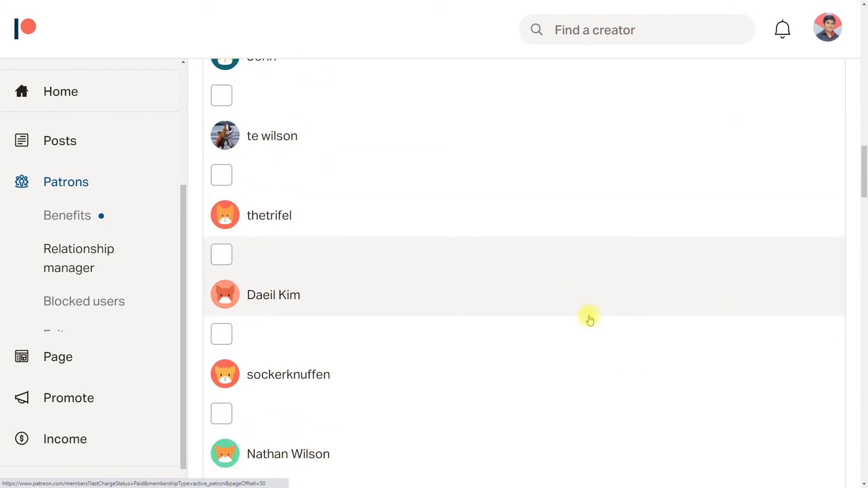
pyautogui.scroll(-3)
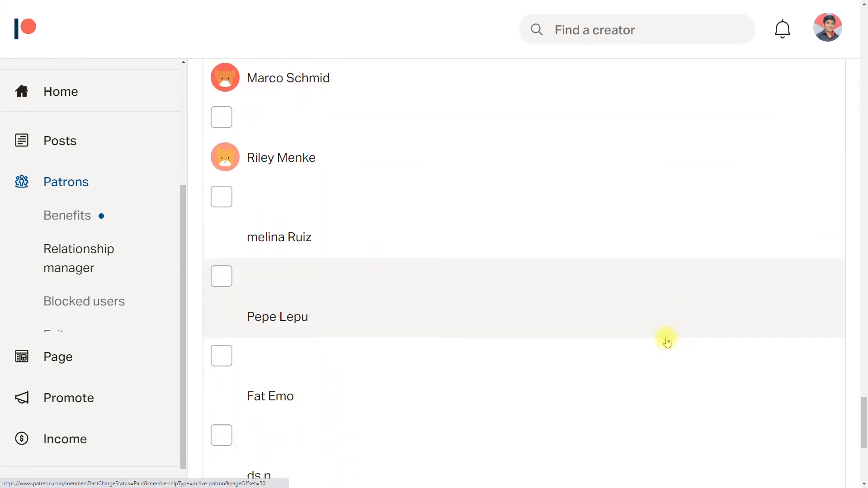
pyautogui.scroll(-3)
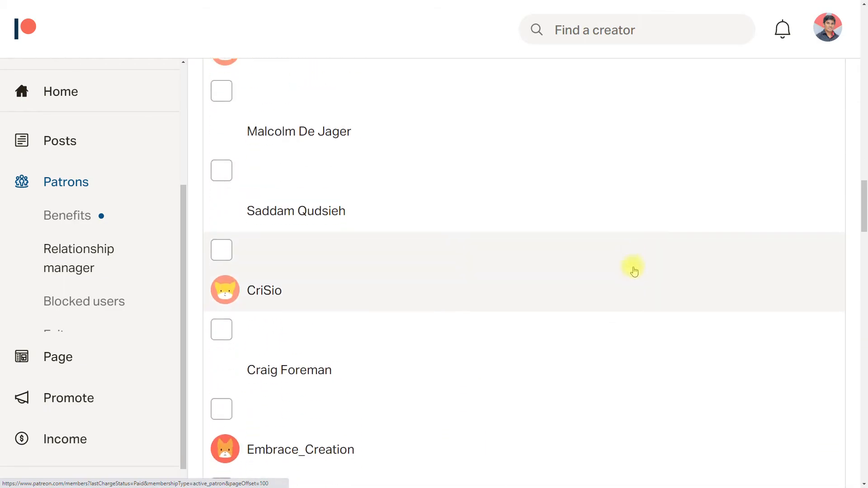